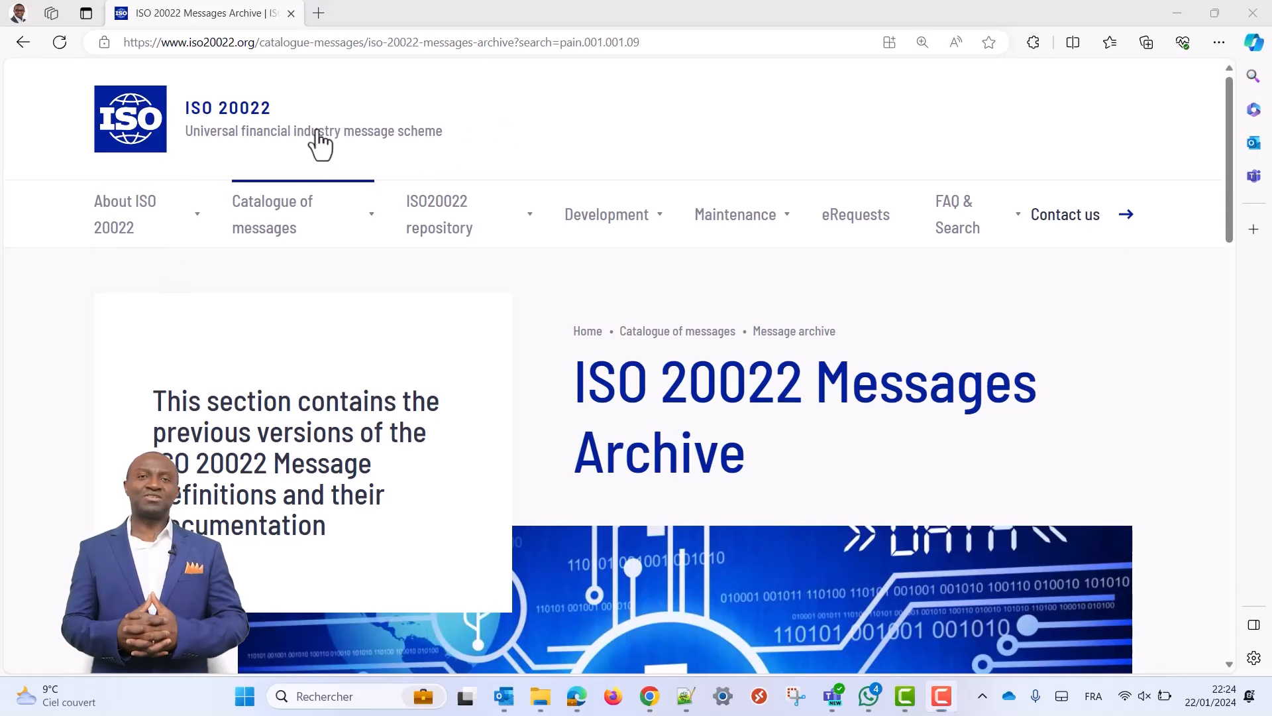
# - Go from the ISO 20022 home page to the Catalogue of messages' Message archive page
pyautogui.click(129, 120)
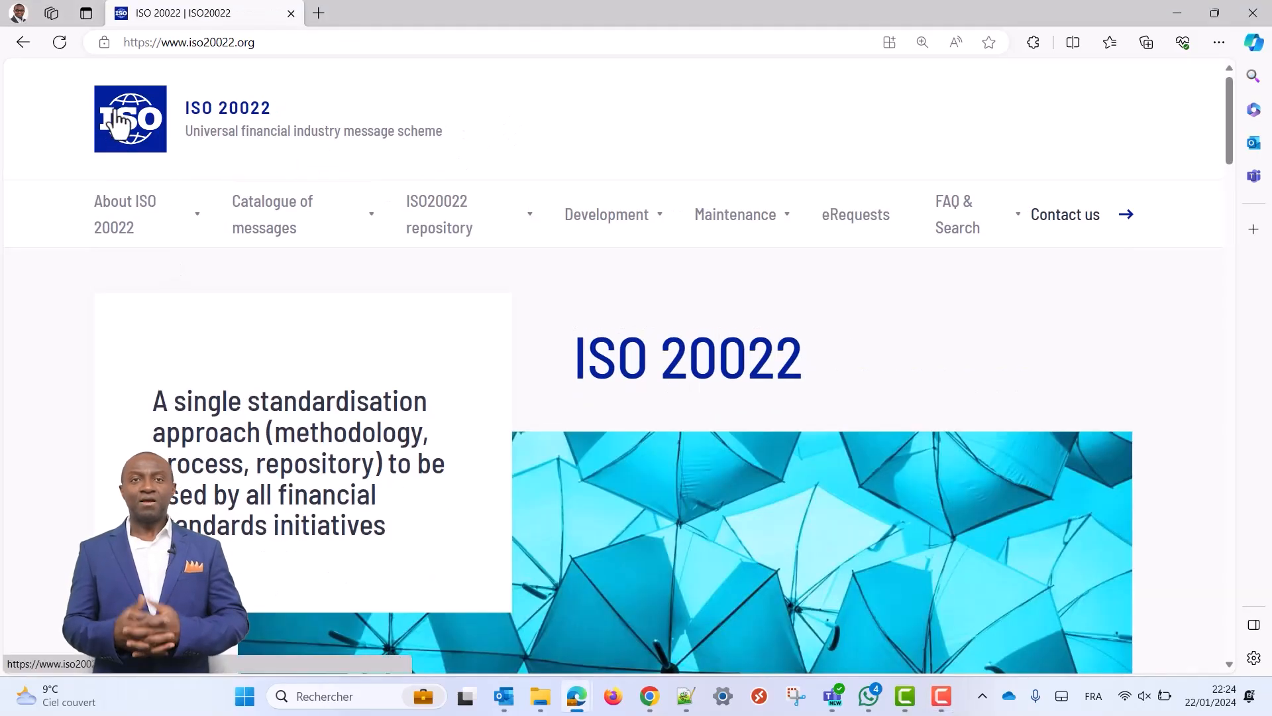
pyautogui.click(272, 214)
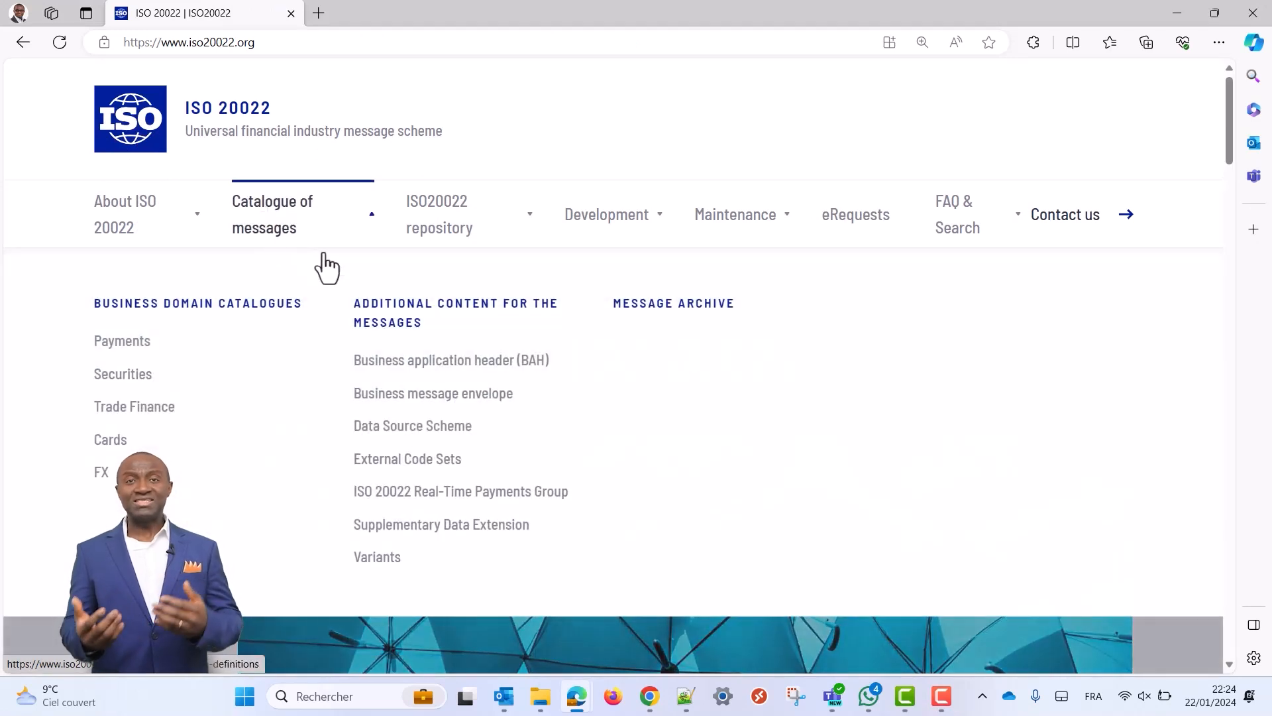
pyautogui.click(673, 303)
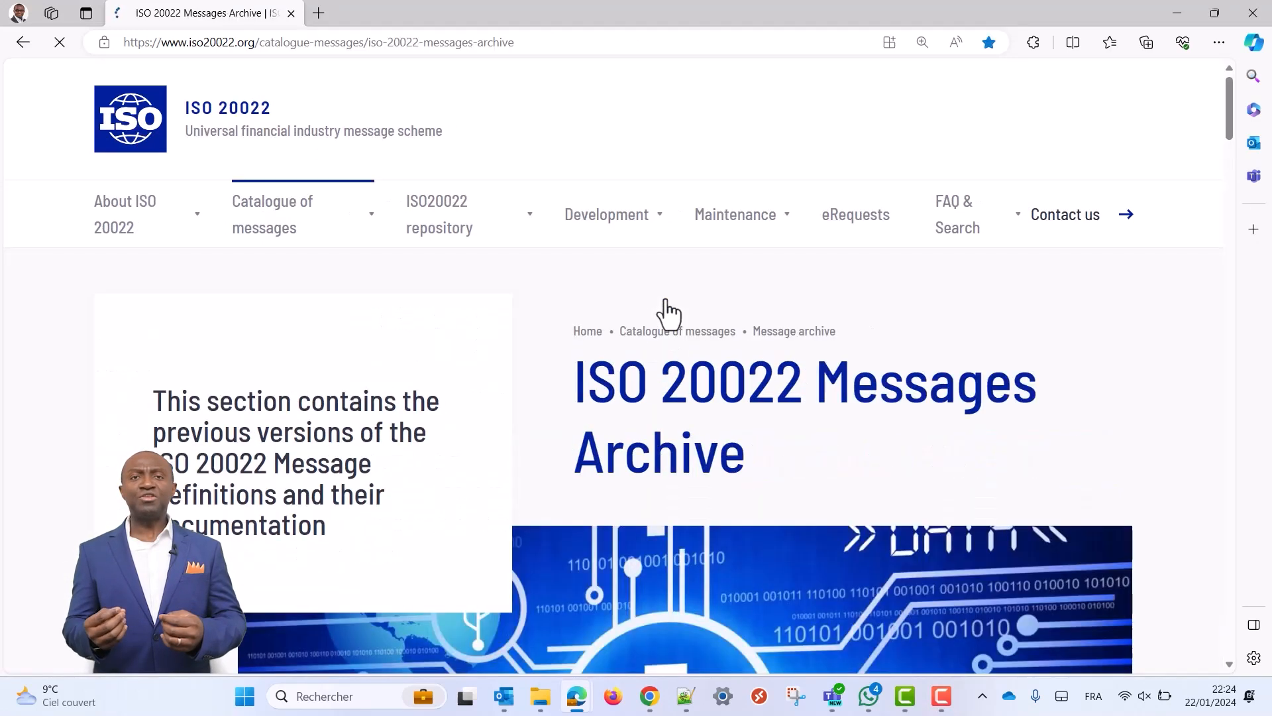
pyautogui.scroll(-3)
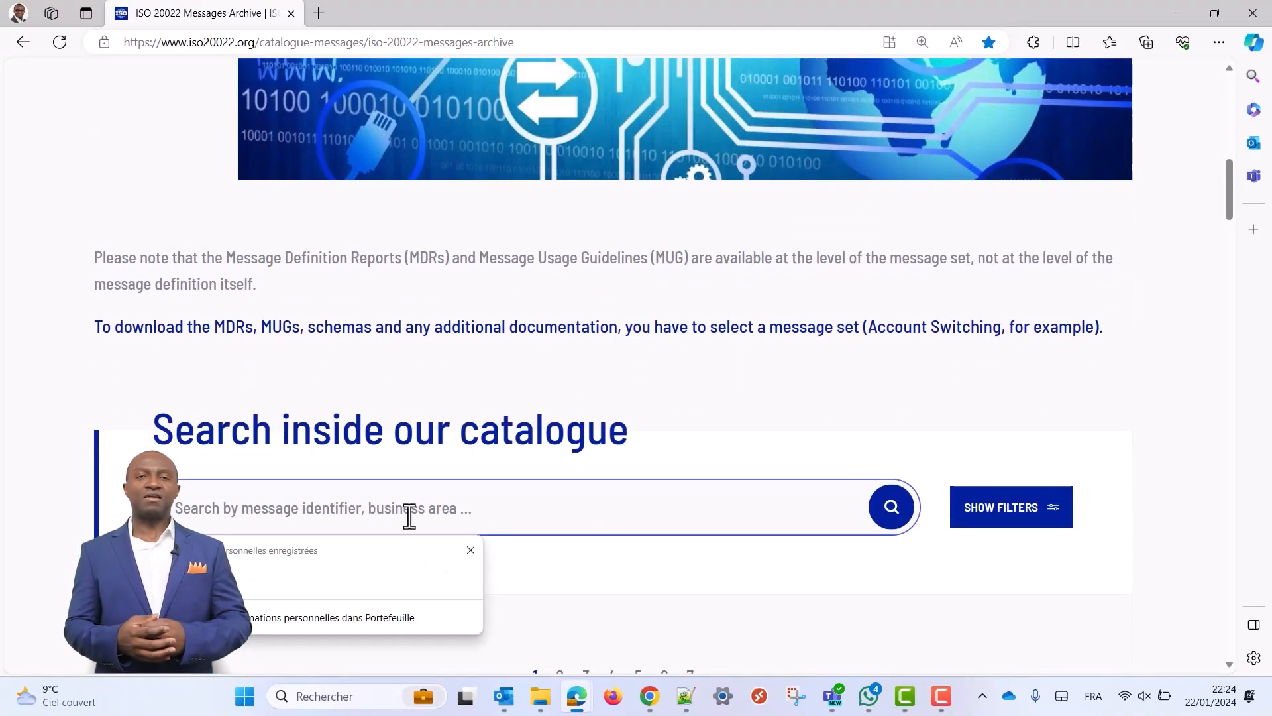
# - Search the message archive for pain.001.001.09 and view the Payments Initiation result
pyautogui.write('pain')
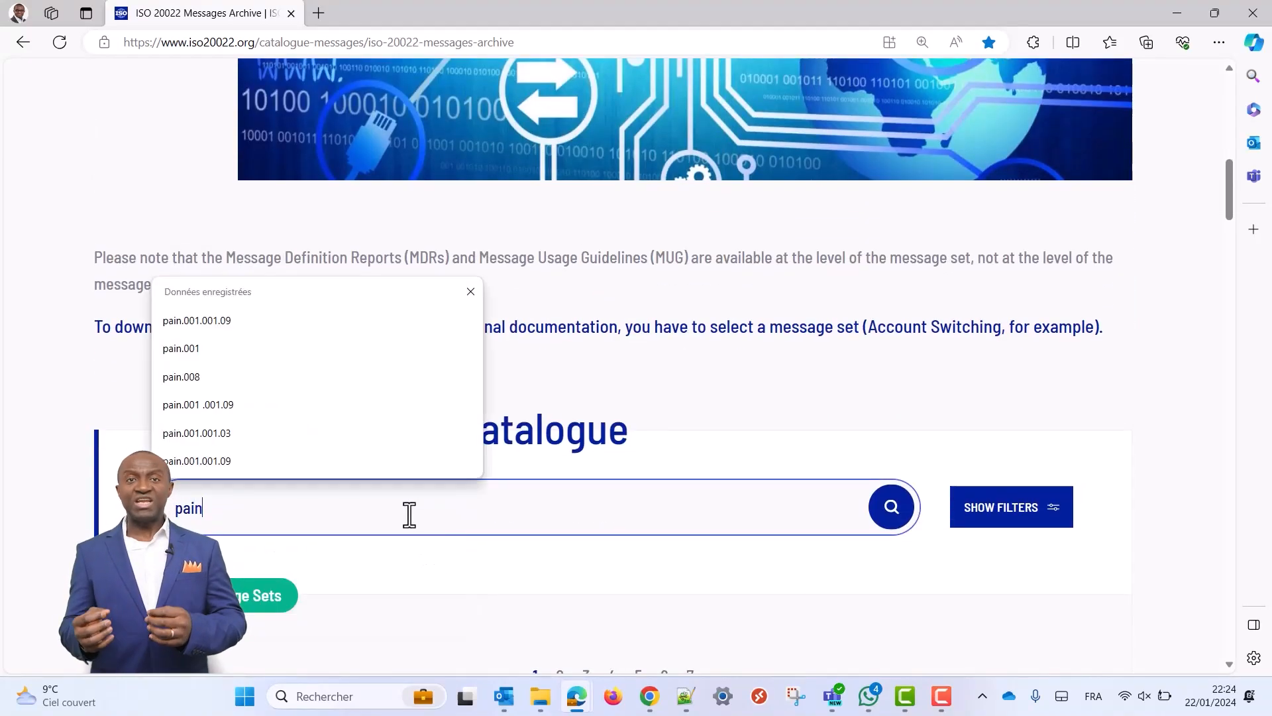
pyautogui.click(196, 320)
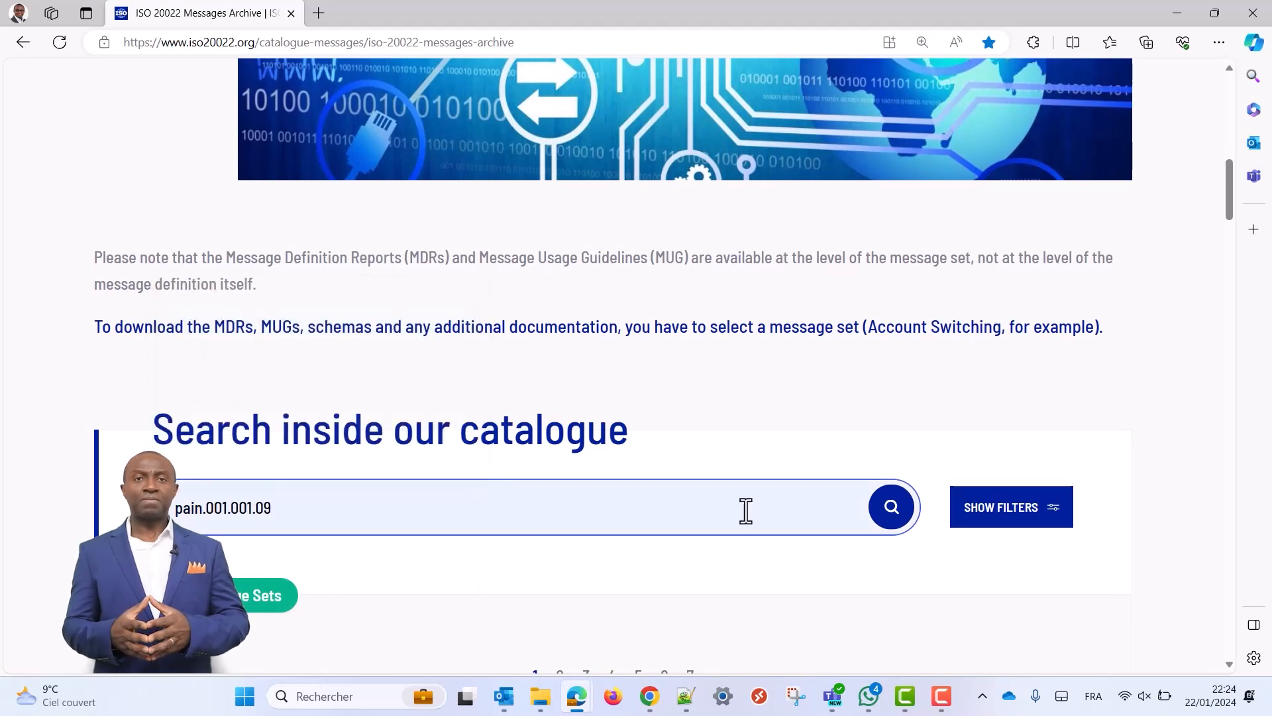
pyautogui.click(890, 506)
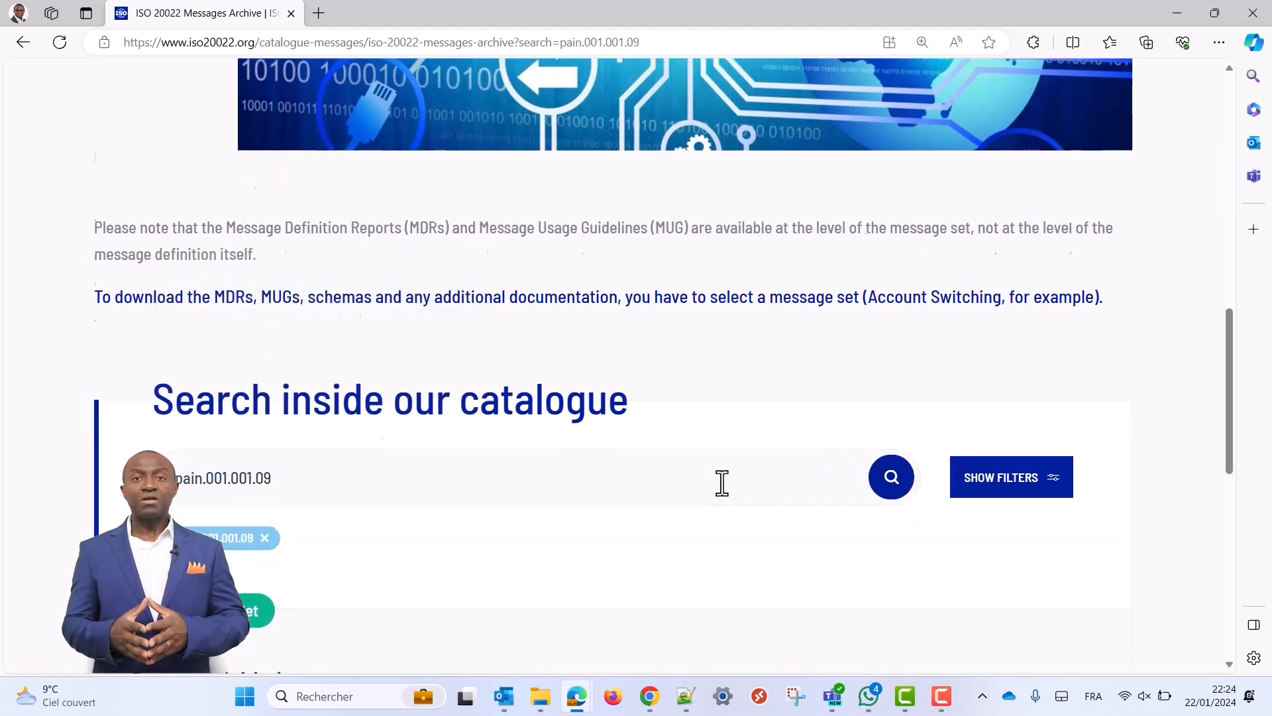
pyautogui.scroll(-3)
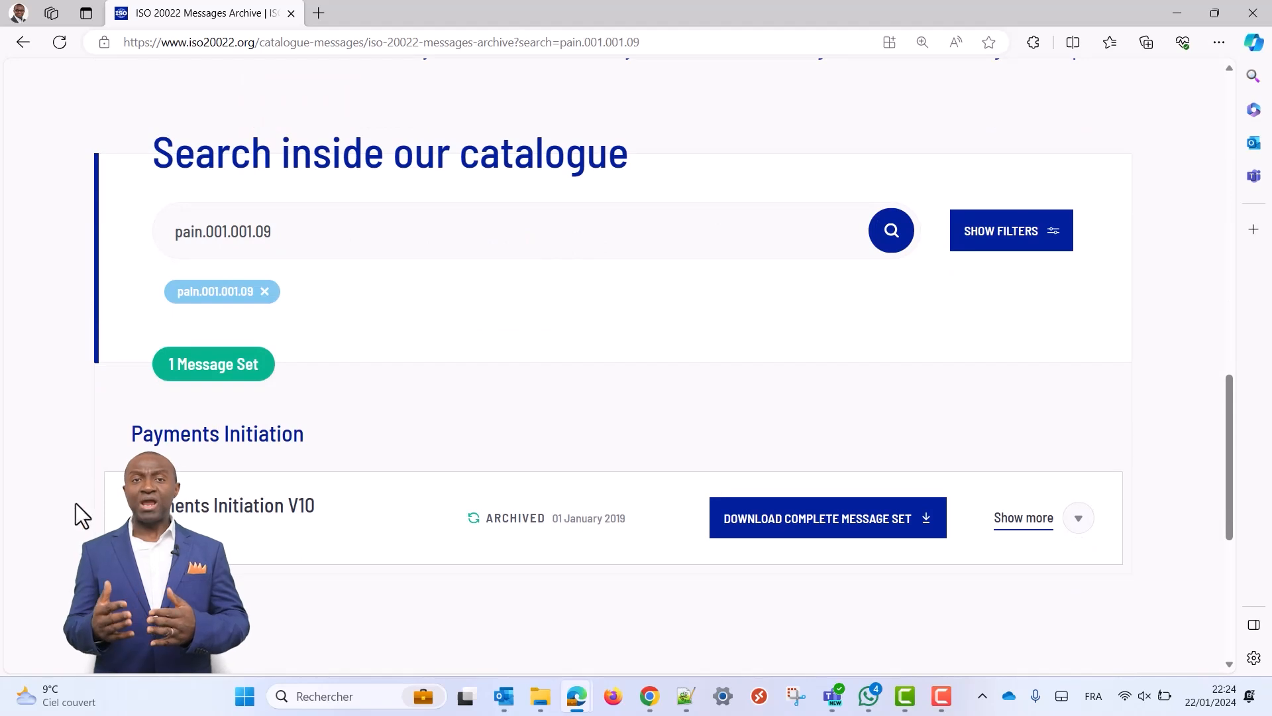
pyautogui.moveTo(333, 532)
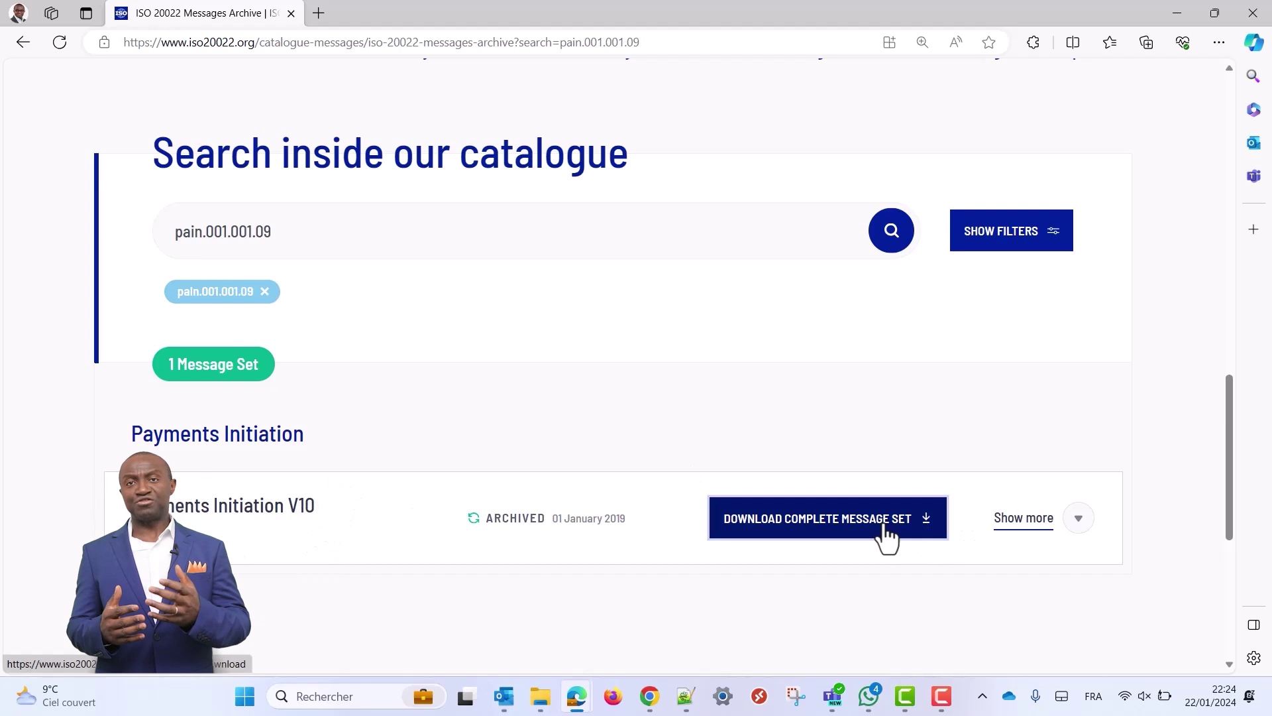
# - Download the complete Payments Initiation message set and save the archive into Downloads
pyautogui.click(827, 517)
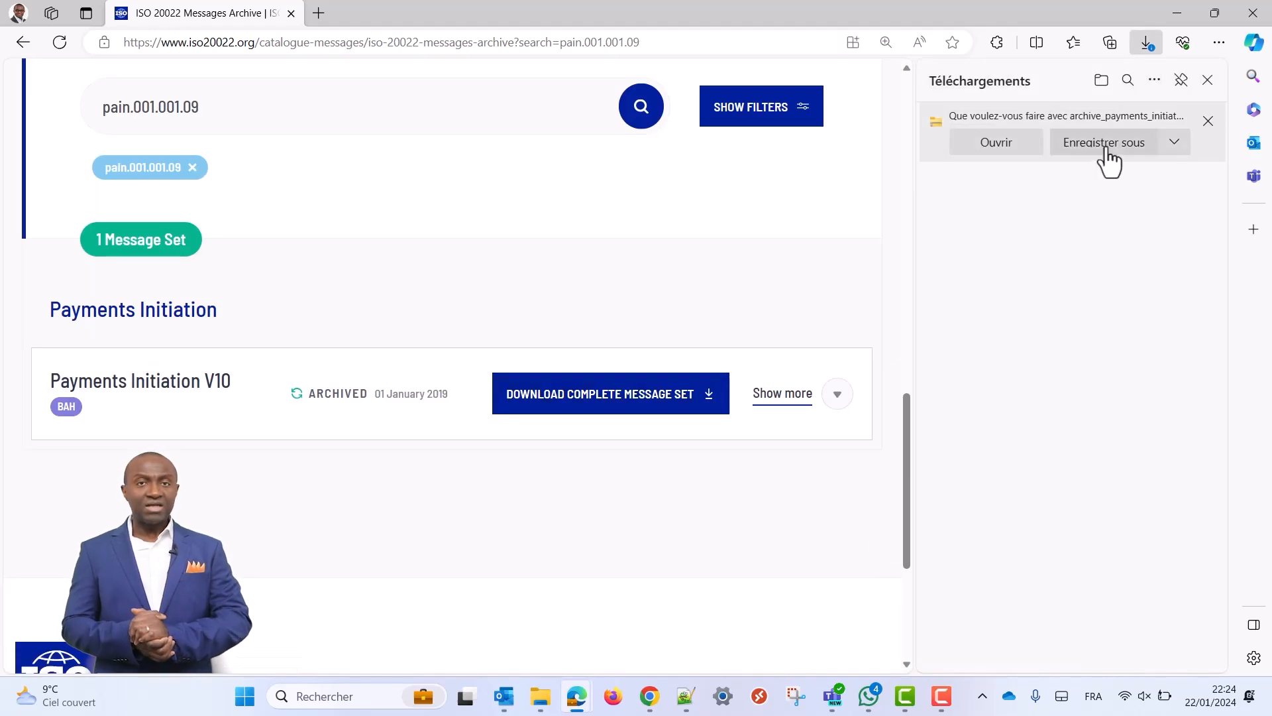
pyautogui.click(1105, 142)
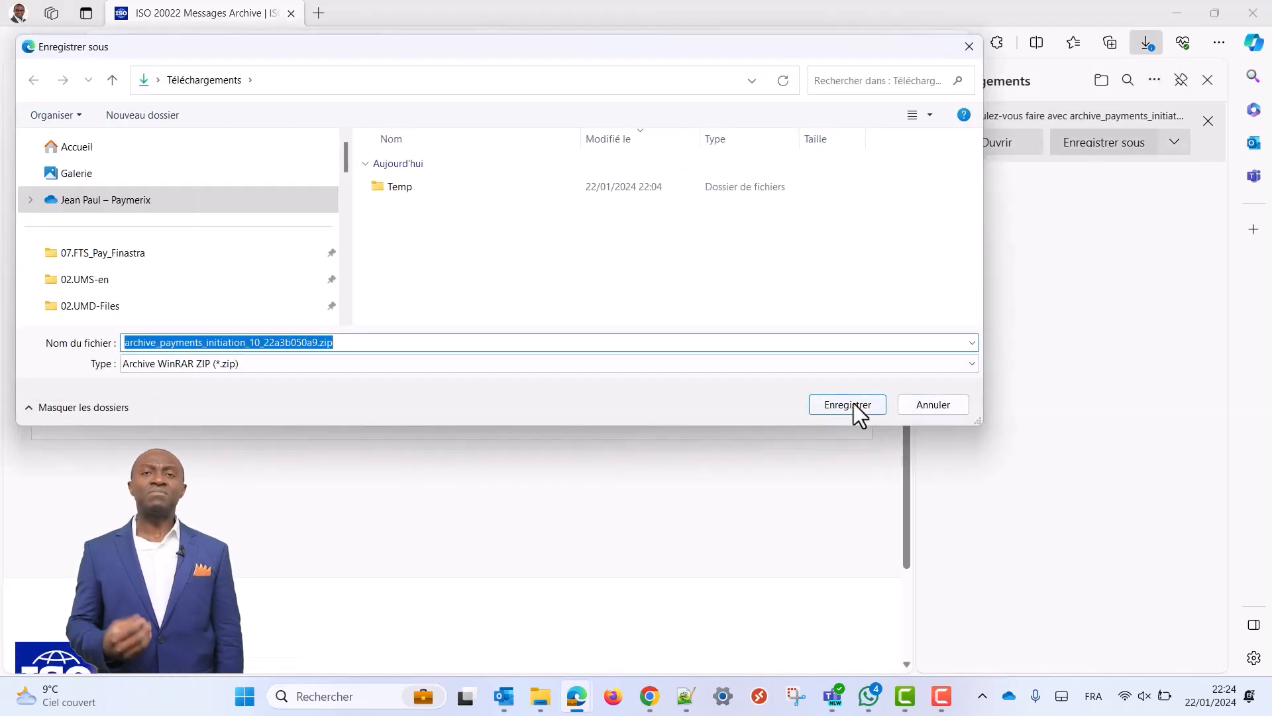
pyautogui.click(846, 404)
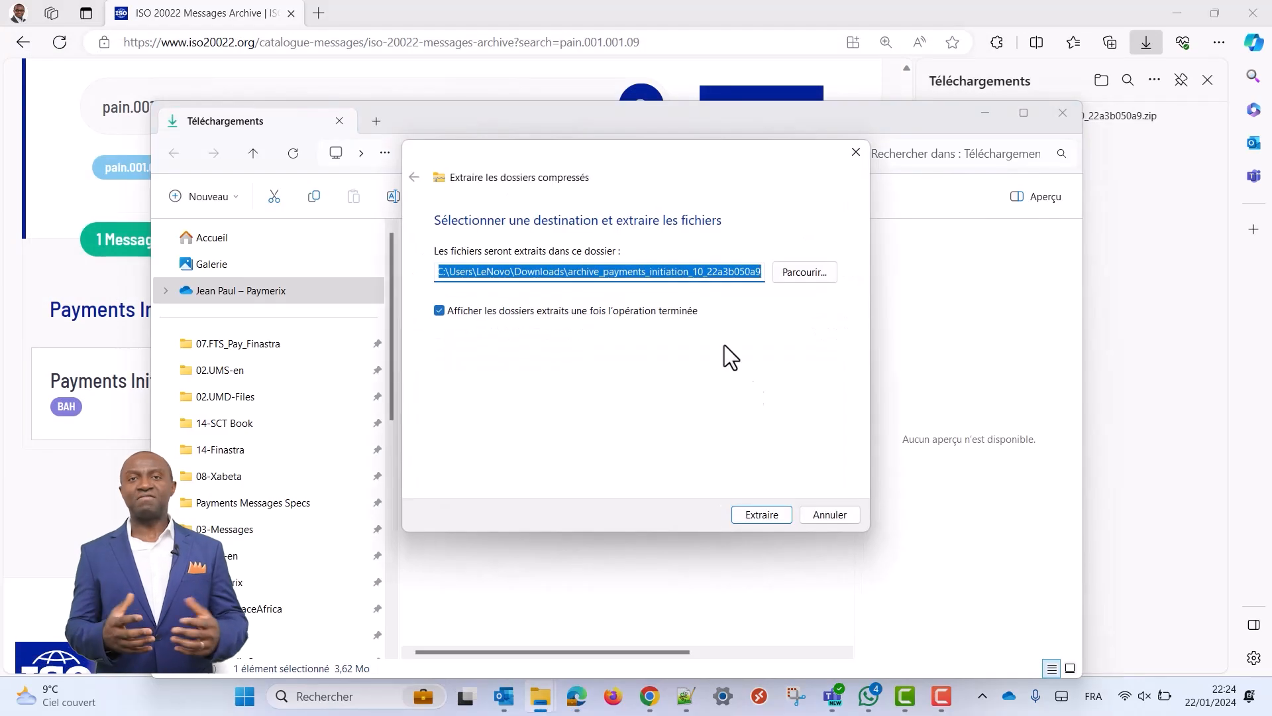
# - Extract the archive and preview the Message Definition Report Part 2 PDF
pyautogui.click(760, 514)
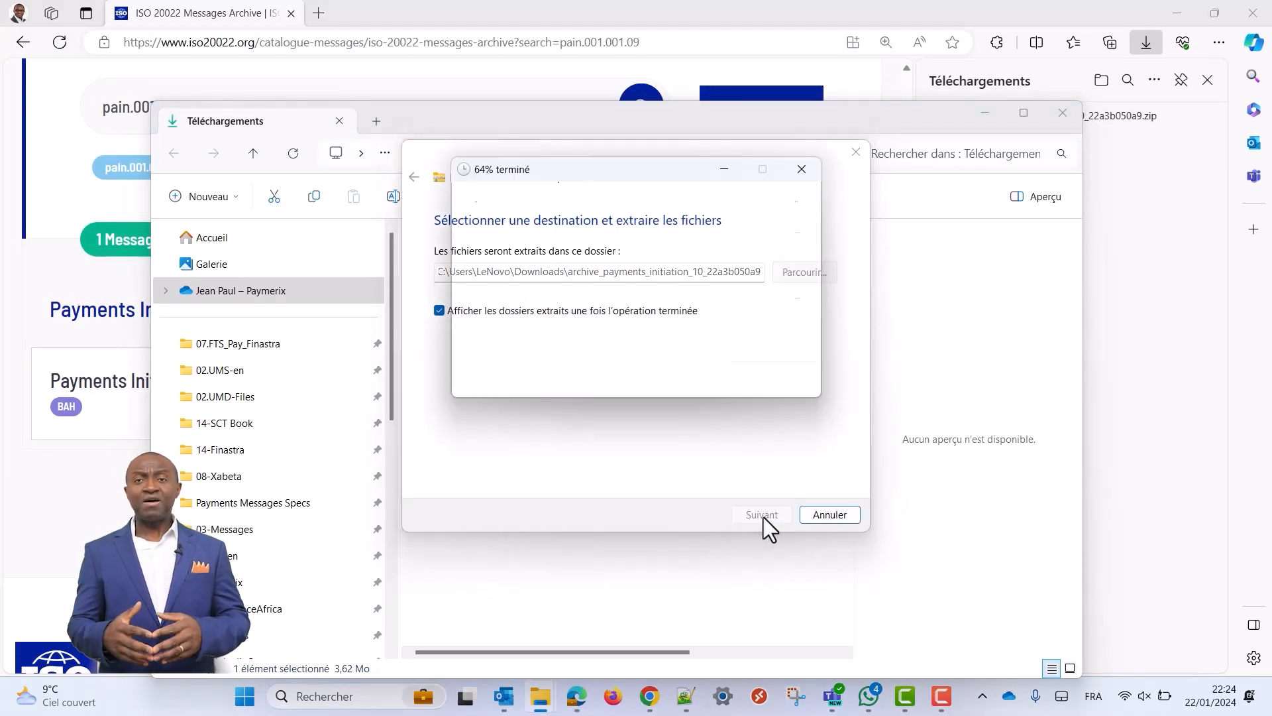
pyautogui.click(760, 514)
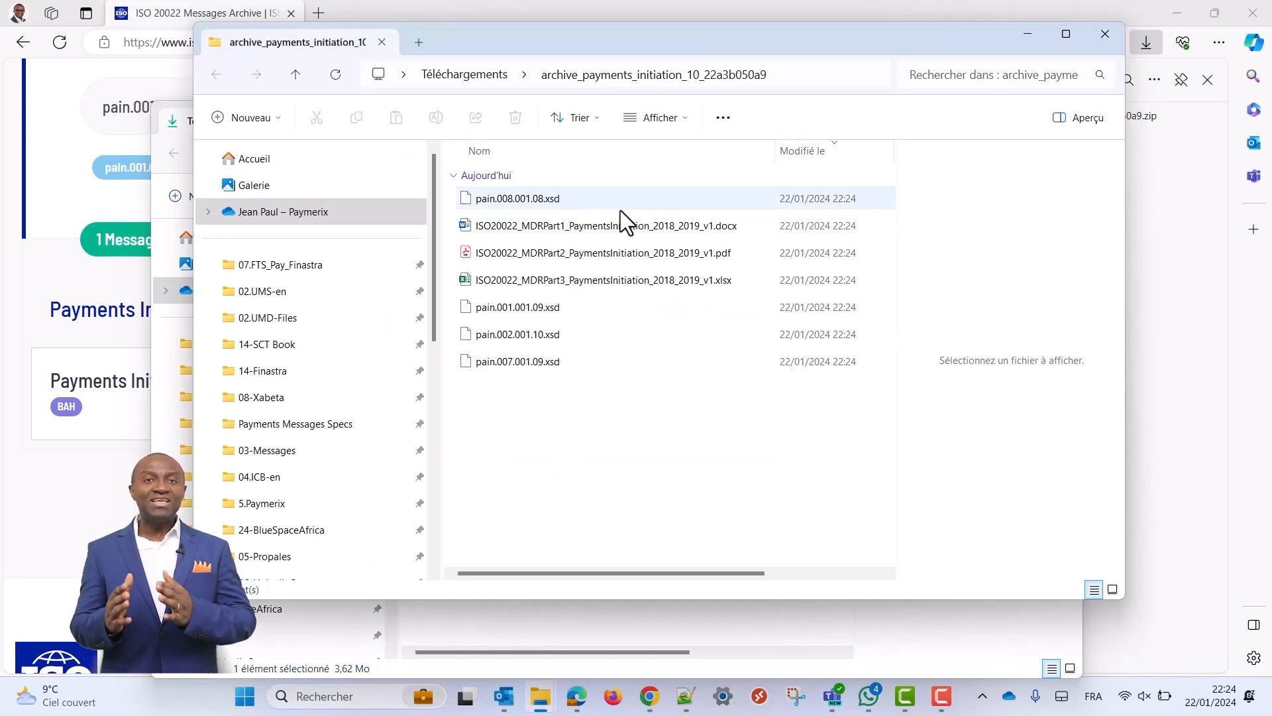
pyautogui.click(600, 252)
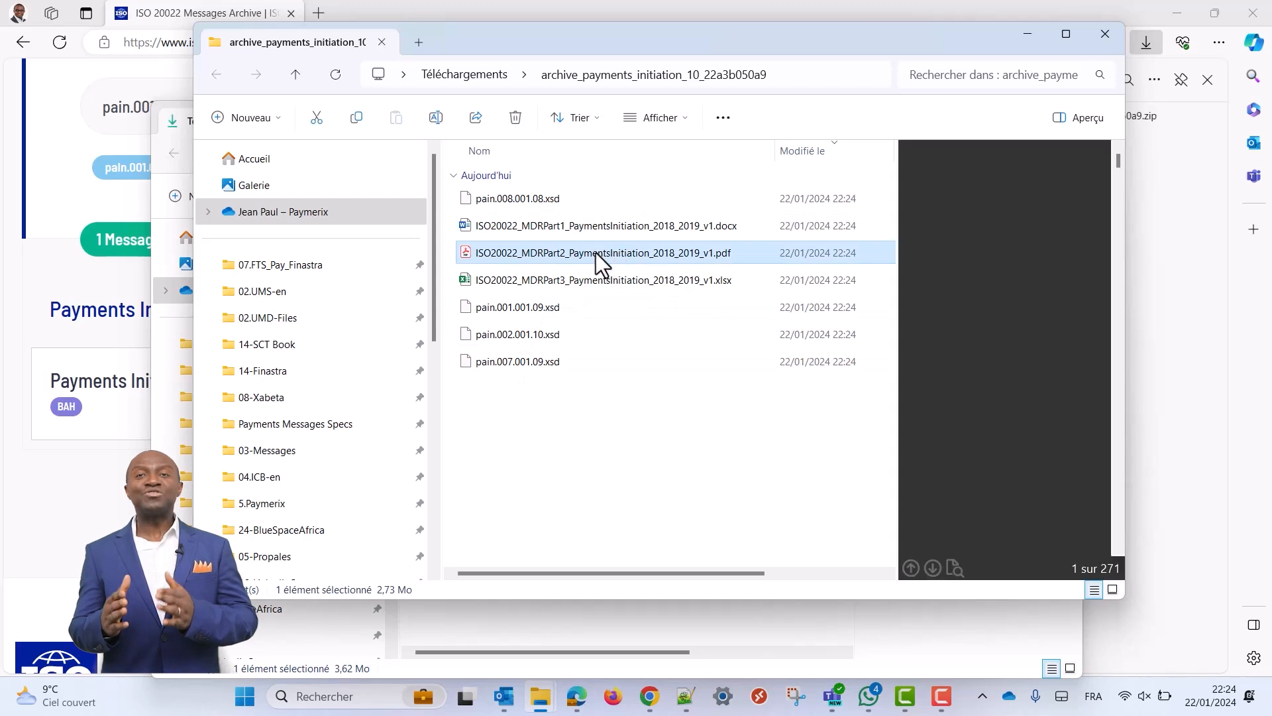
pyautogui.click(599, 253)
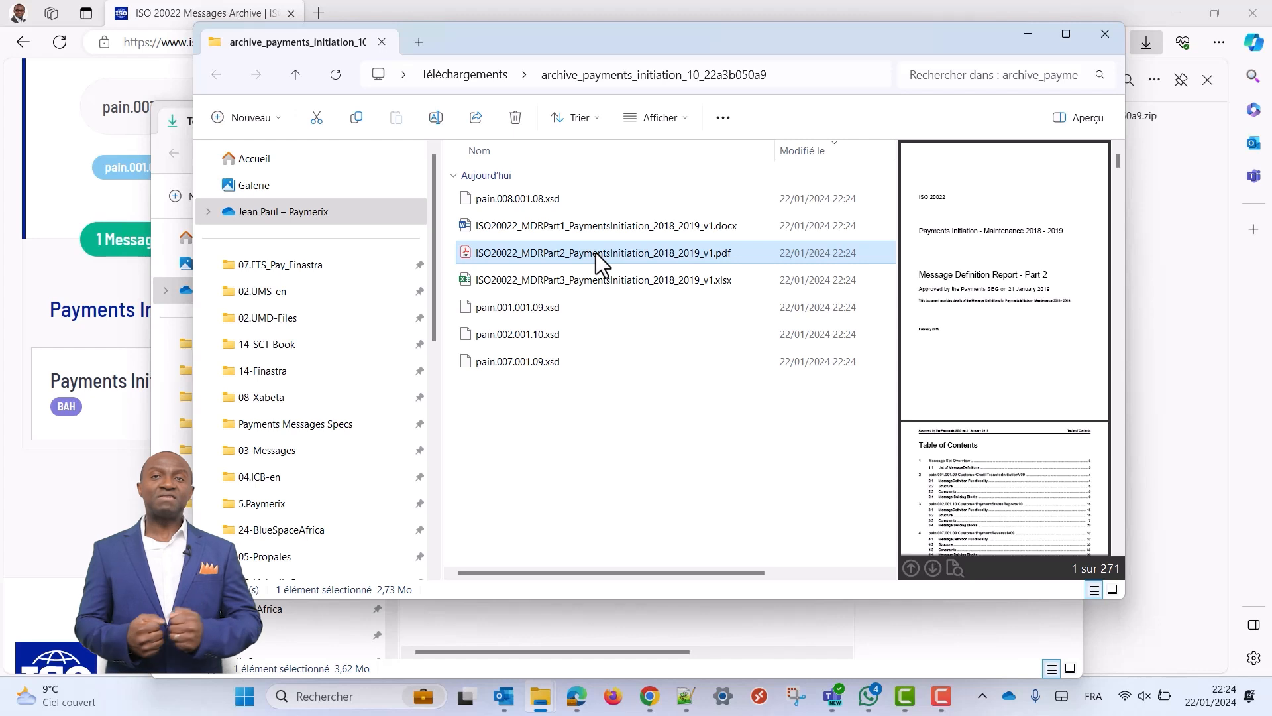
# - Open the Part 2 report in Acrobat and show section 2.1 MessageDefinition Functionality
pyautogui.doubleClick(599, 252)
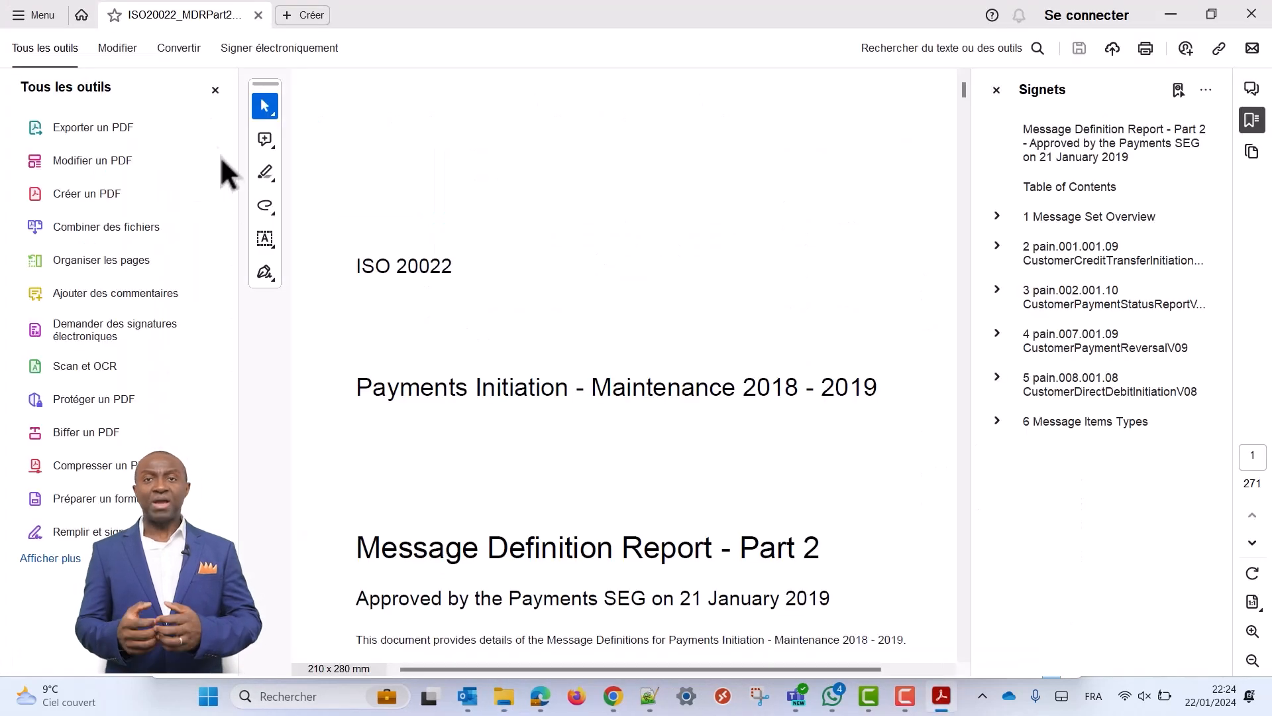
pyautogui.click(214, 90)
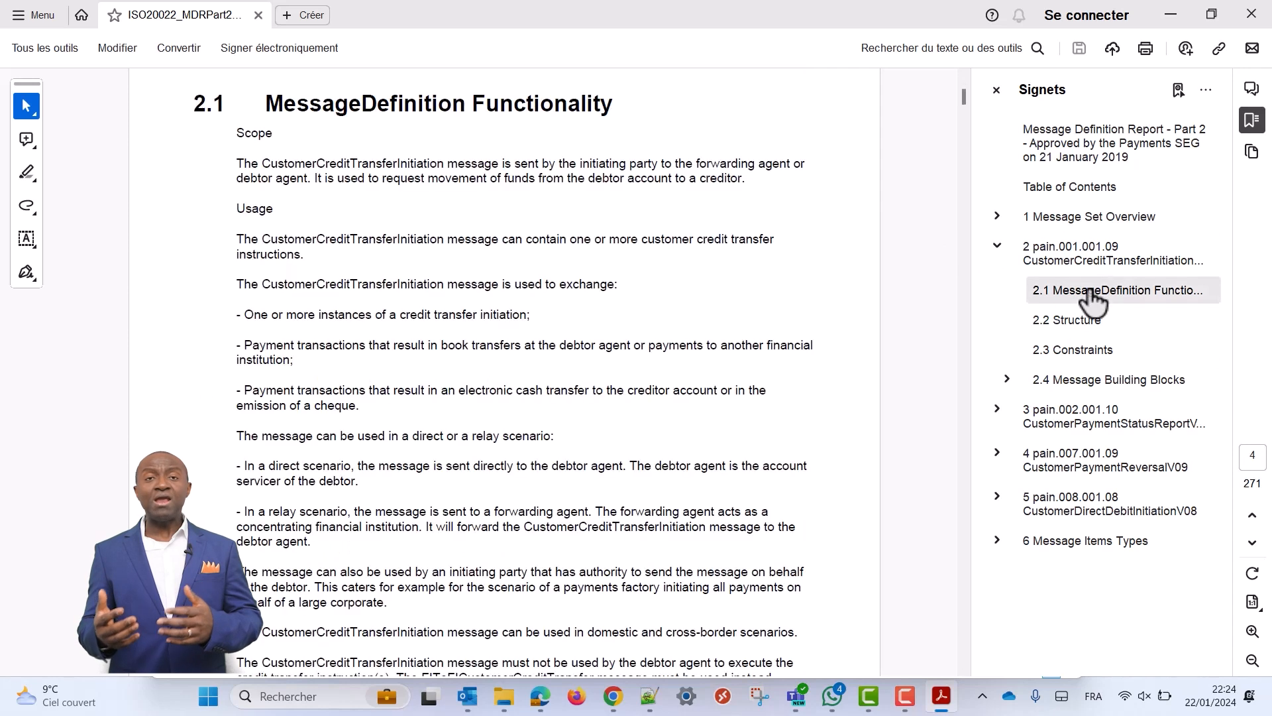
pyautogui.moveTo(227, 221)
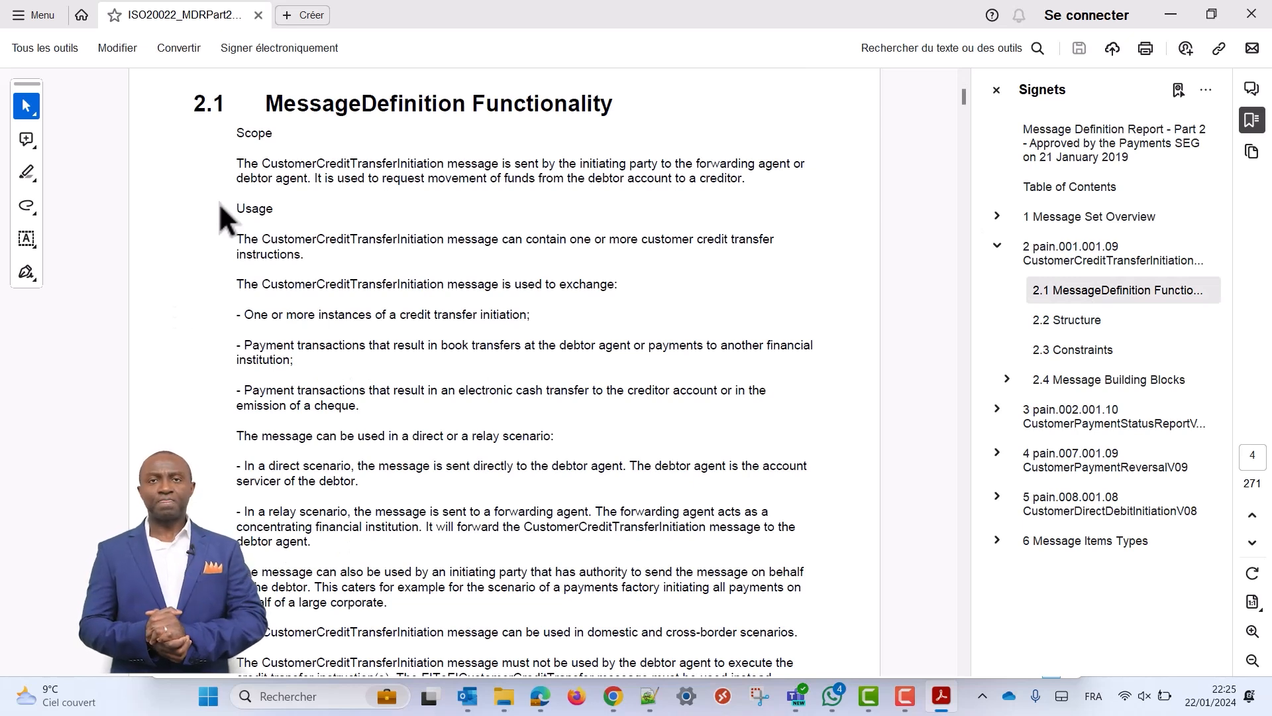
pyautogui.scroll(-3)
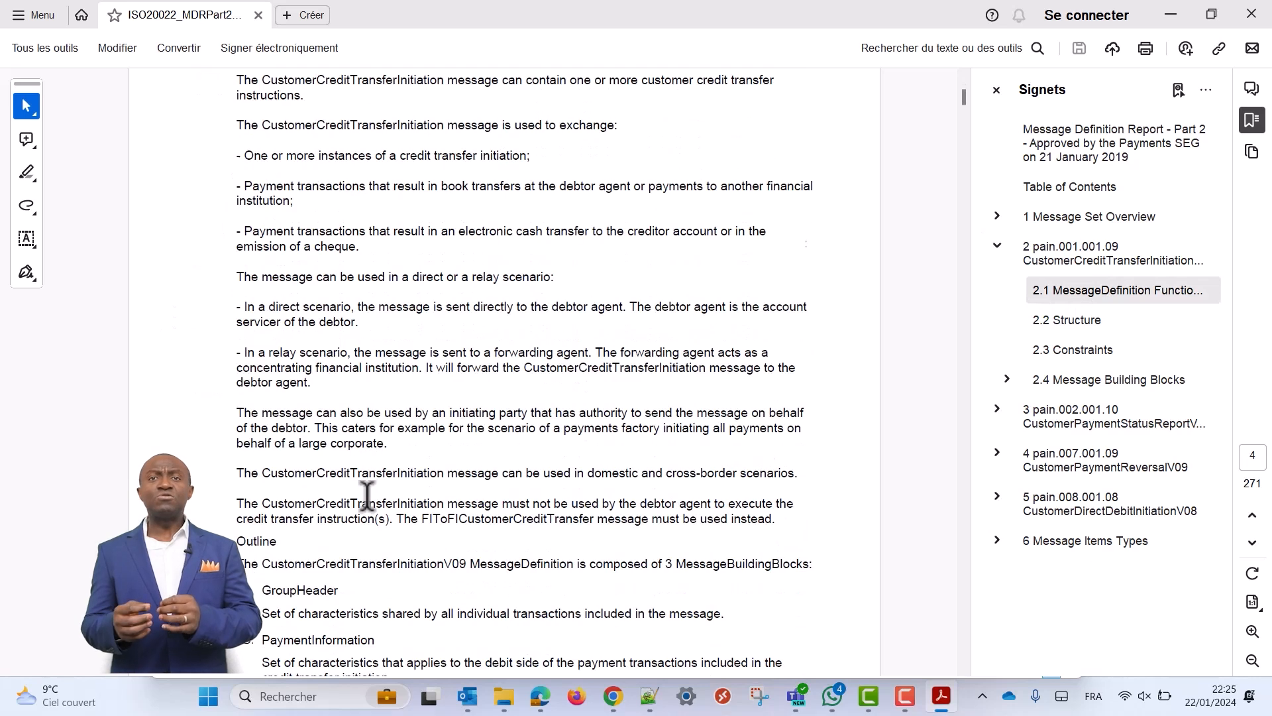
# - Jump to the 2.2 Structure section of pain.001.001.09
pyautogui.click(1071, 319)
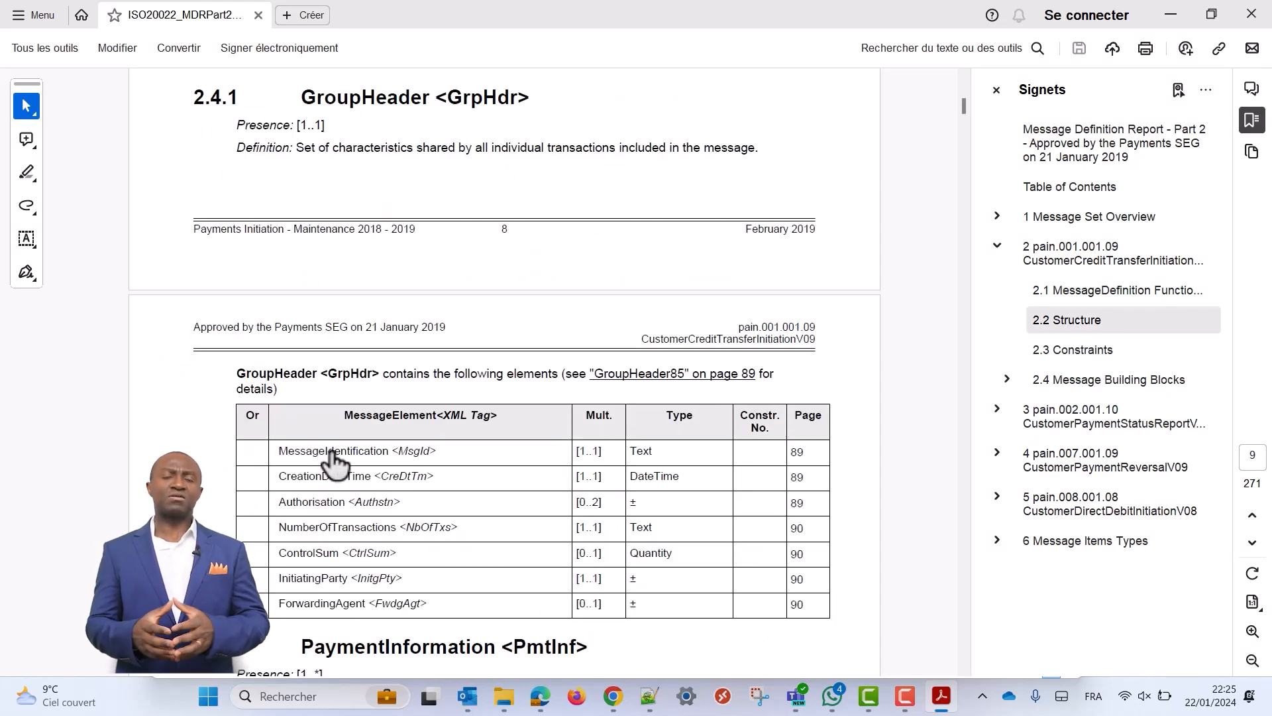
pyautogui.moveTo(349, 535)
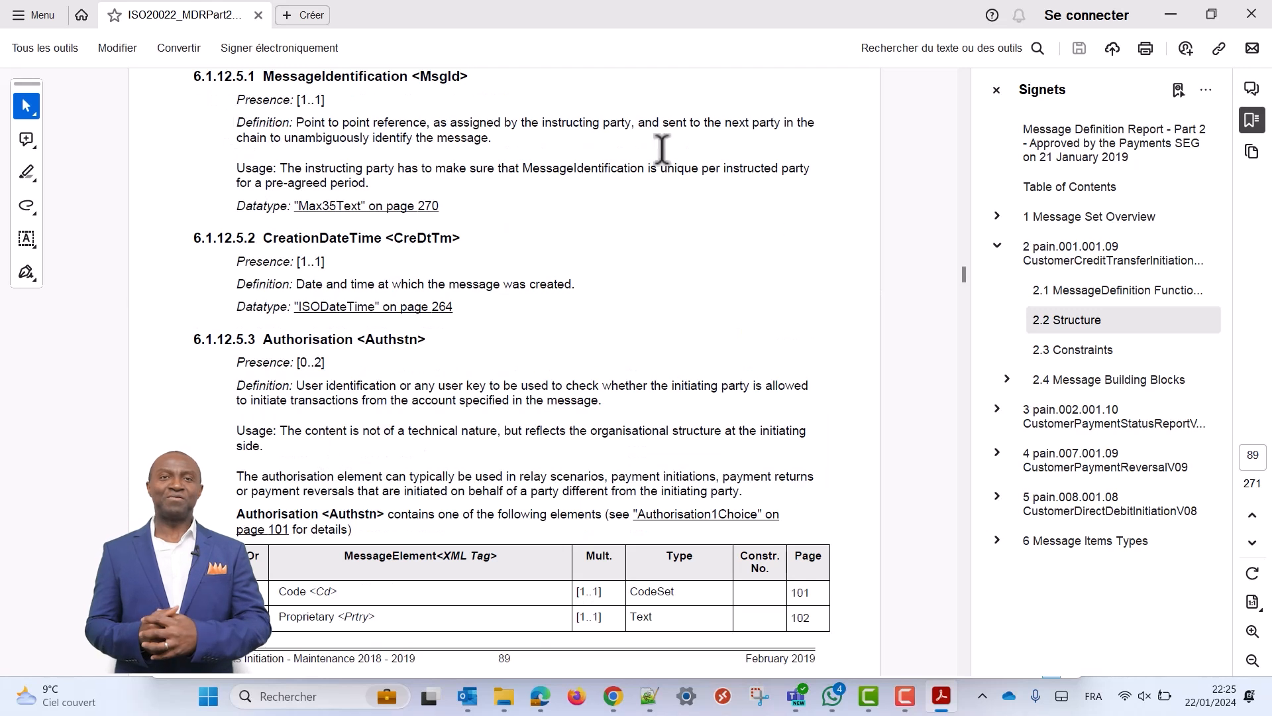
pyautogui.moveTo(1092, 333)
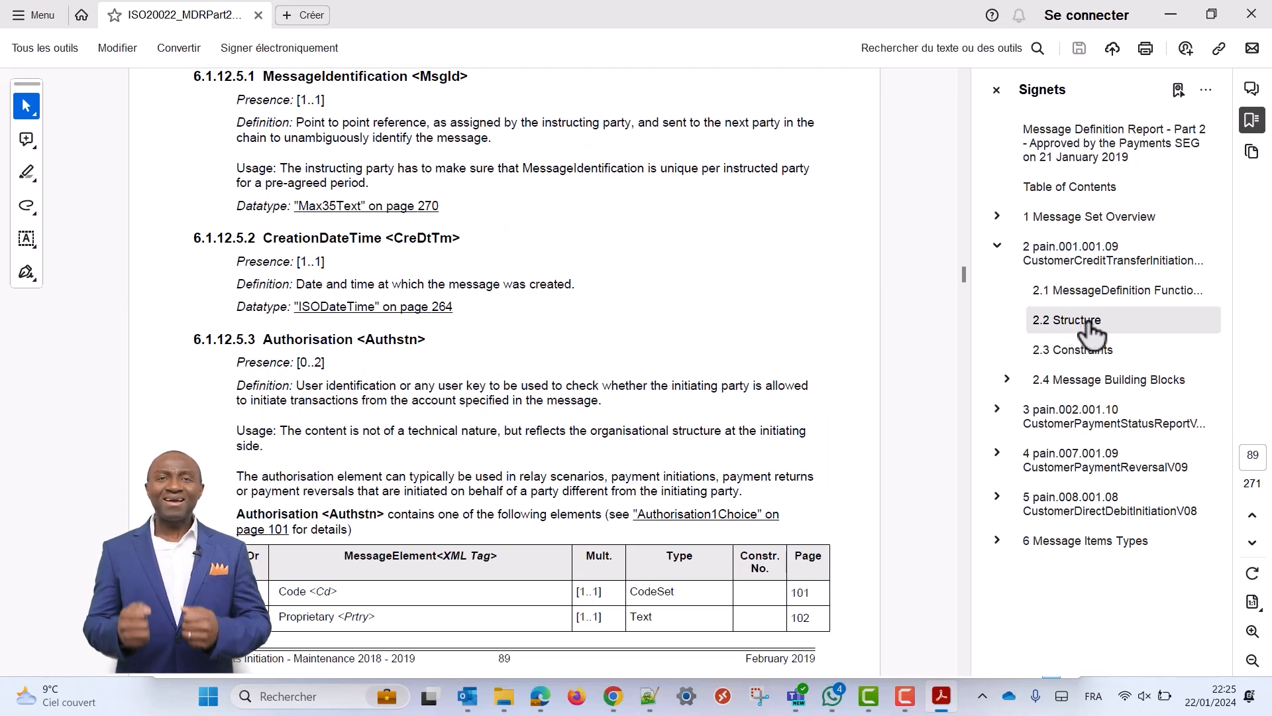
# - Browse the PaymentInformation element table, then return to the 2.2 Structure table
pyautogui.click(1067, 320)
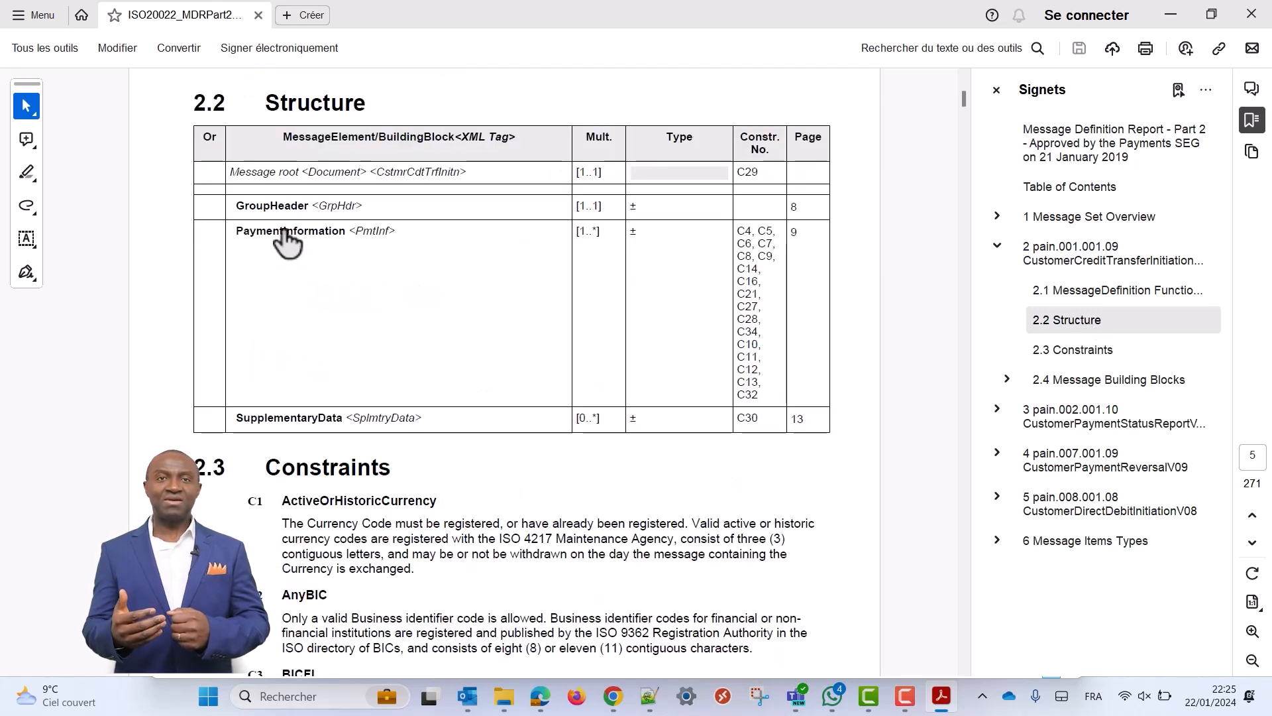
pyautogui.click(289, 230)
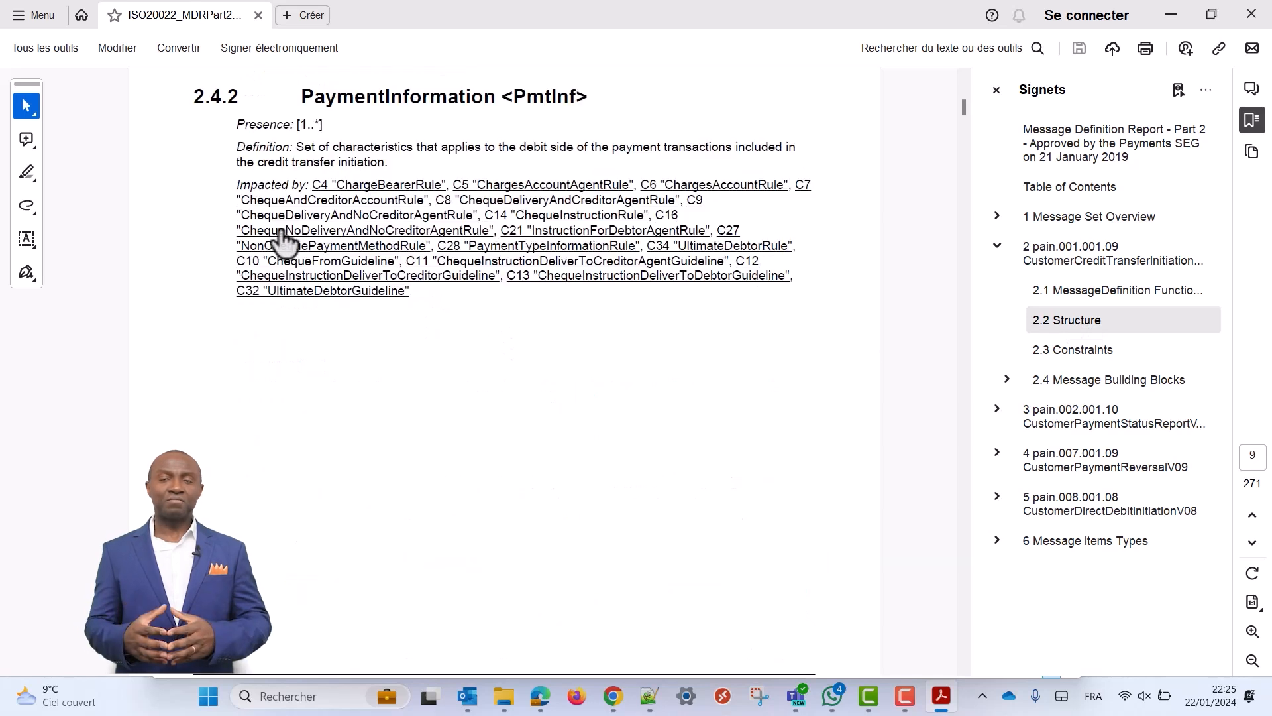
pyautogui.scroll(-3)
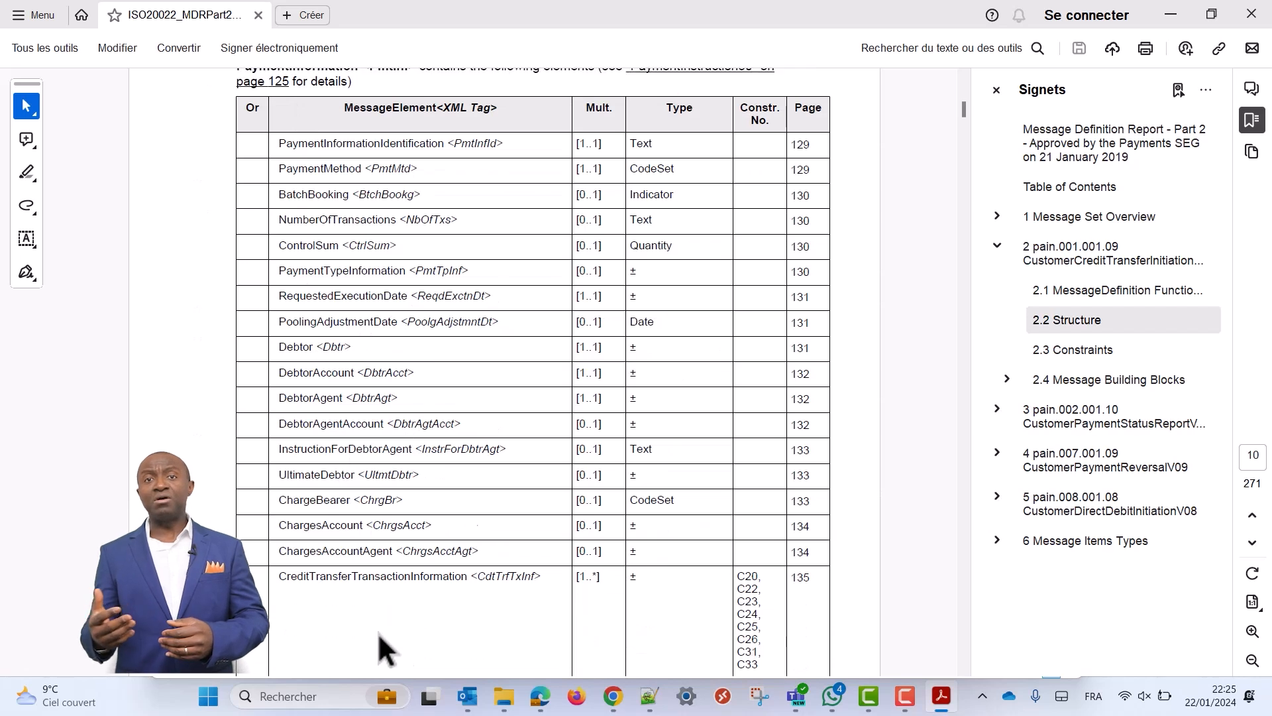
pyautogui.scroll(-3)
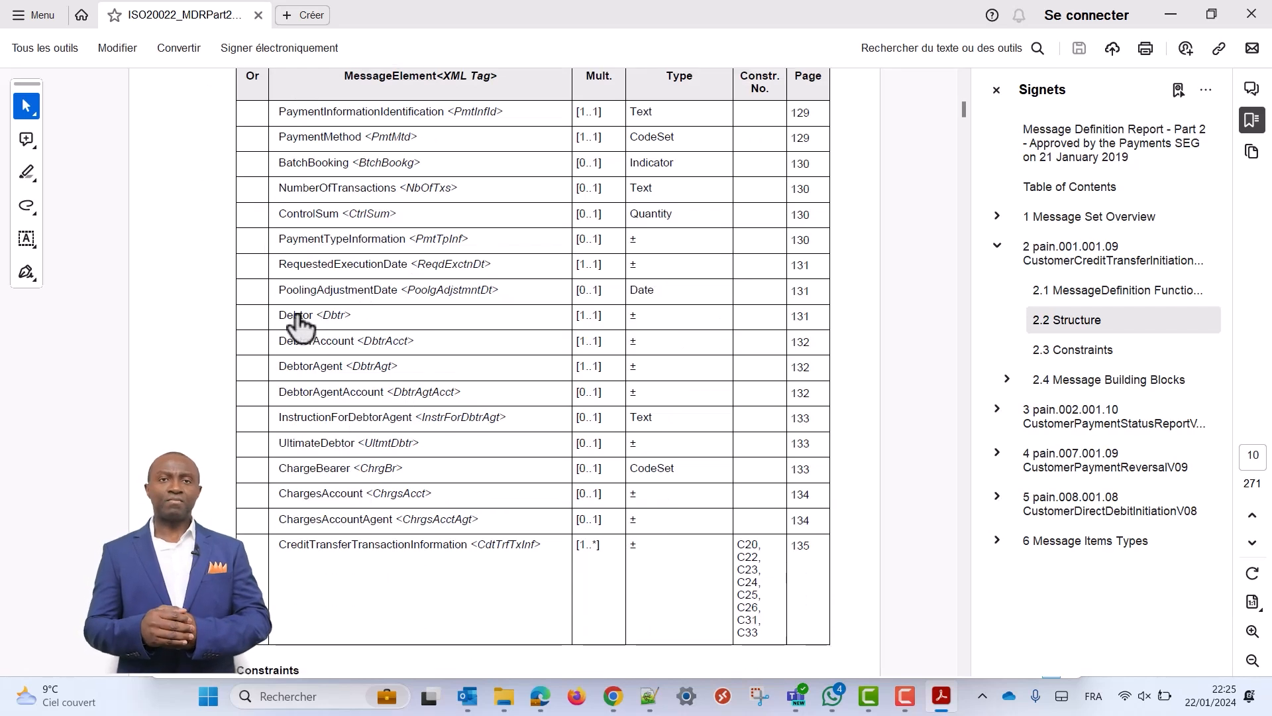
pyautogui.scroll(-3)
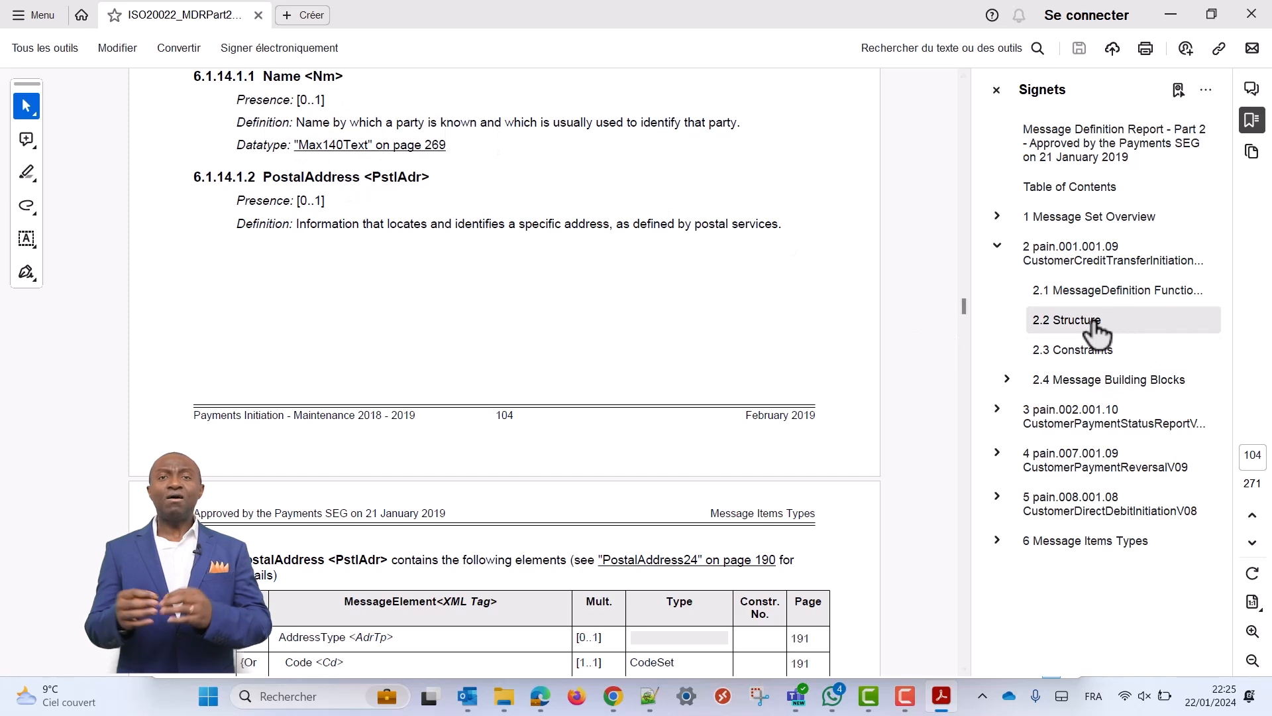
pyautogui.click(1066, 319)
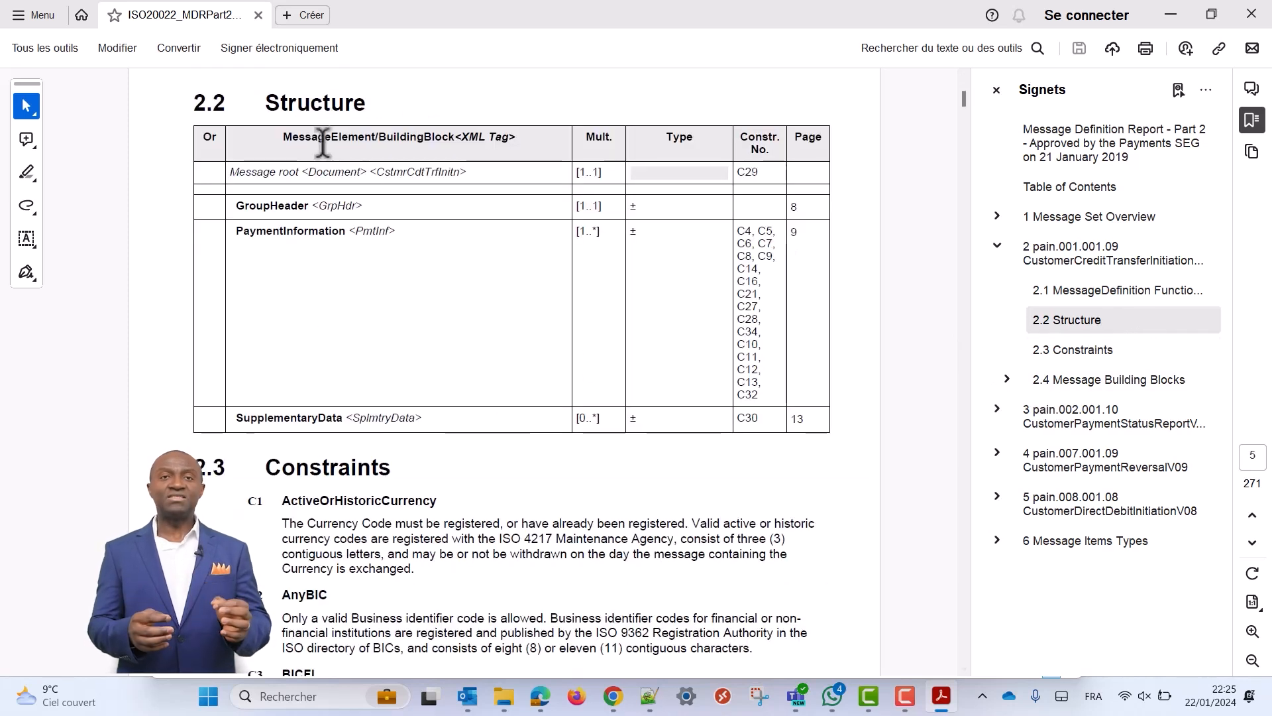
pyautogui.moveTo(740, 393)
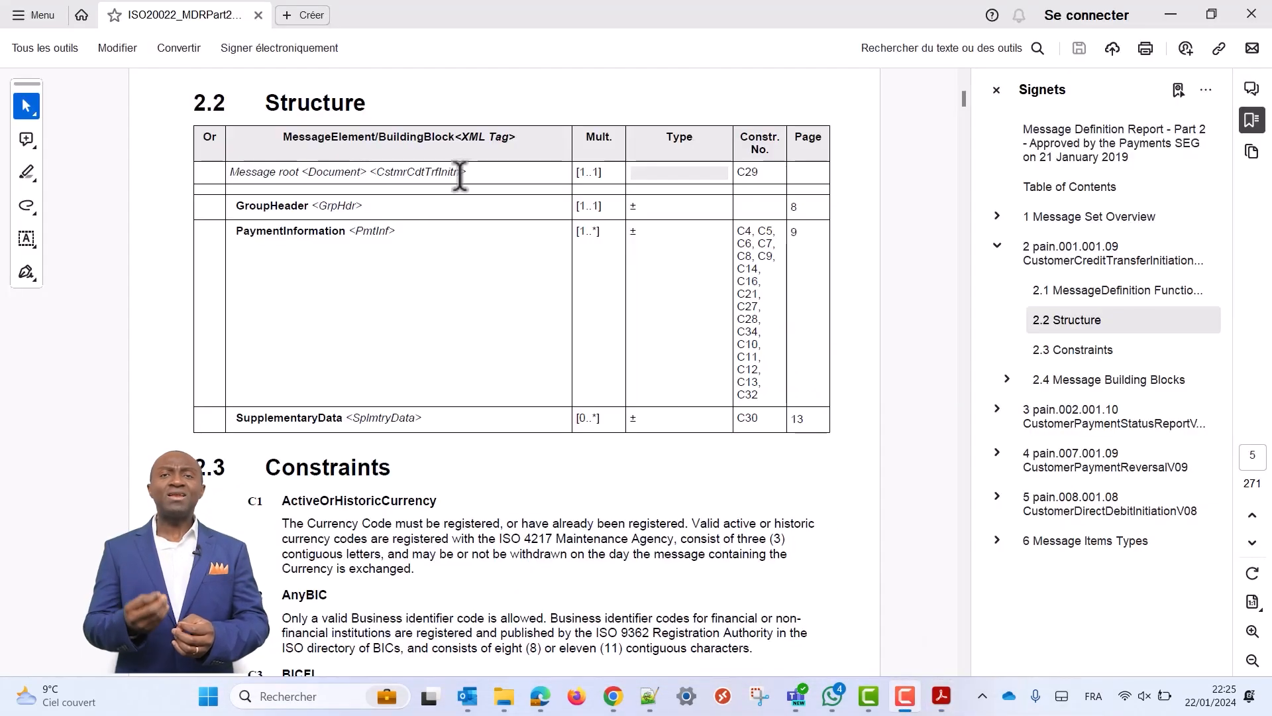
pyautogui.moveTo(516, 142)
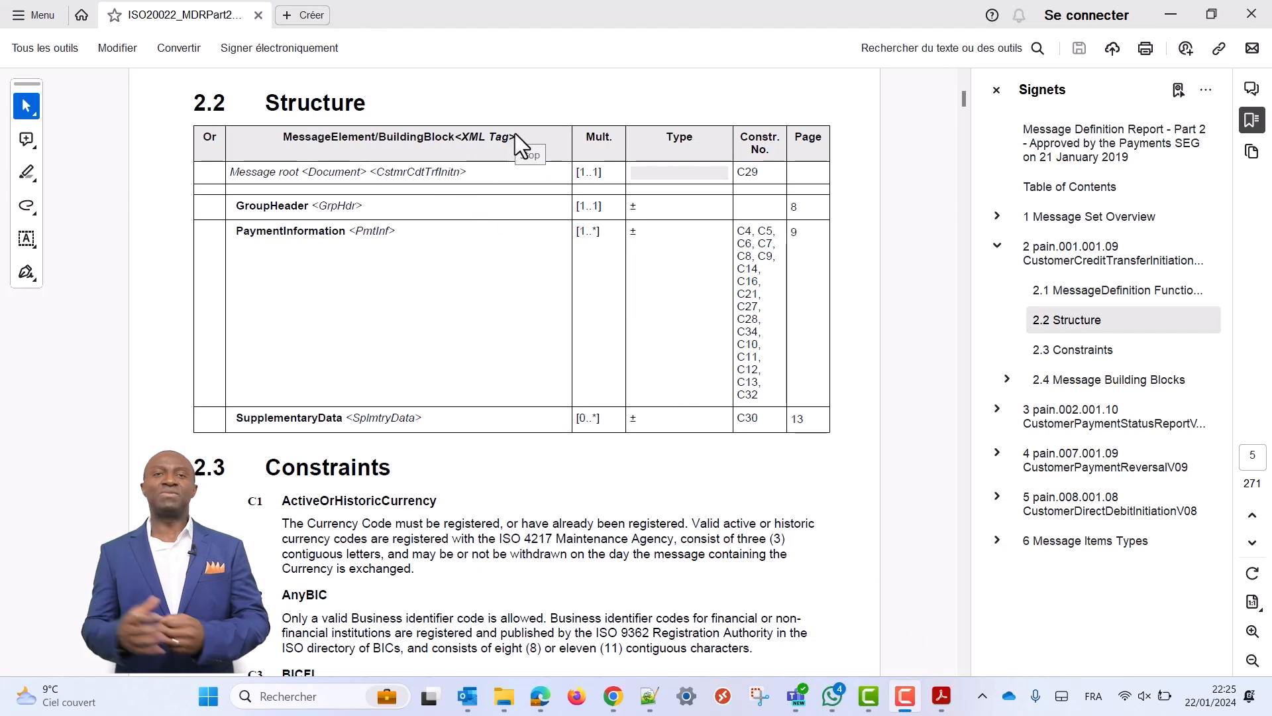